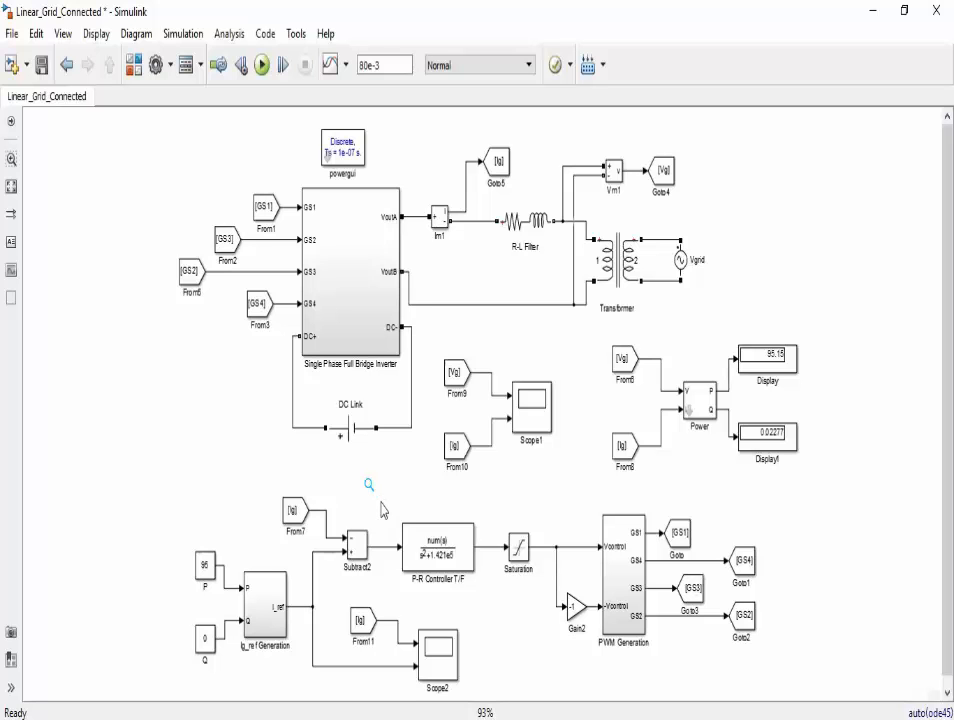
Step: Review and confirm the DC Link and Vgrid source settings without changing them
click(350, 270)
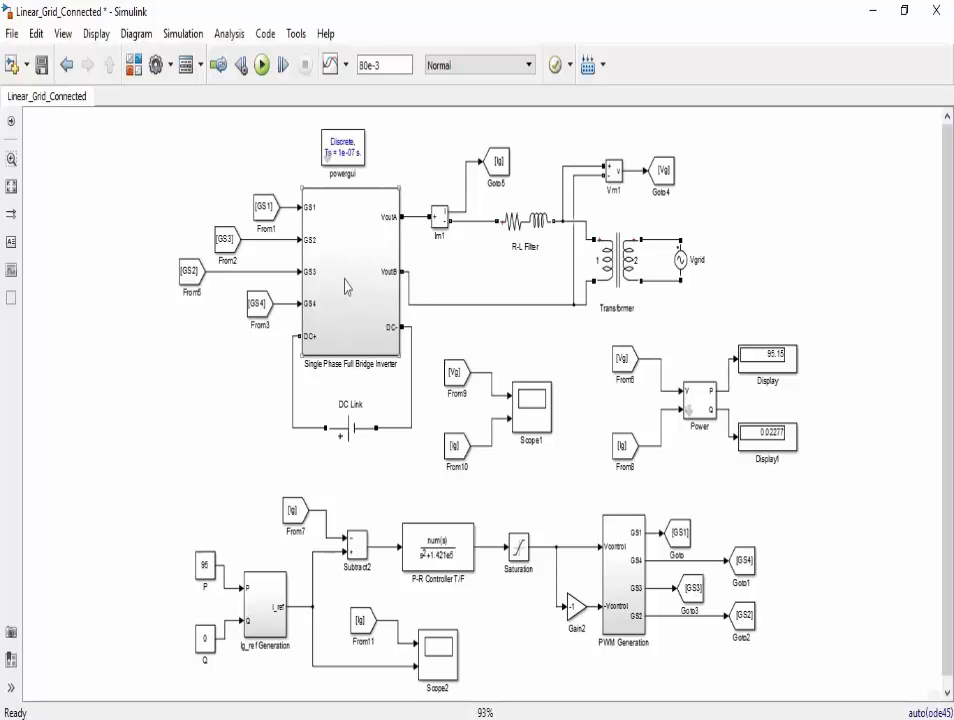
double_click(350, 290)
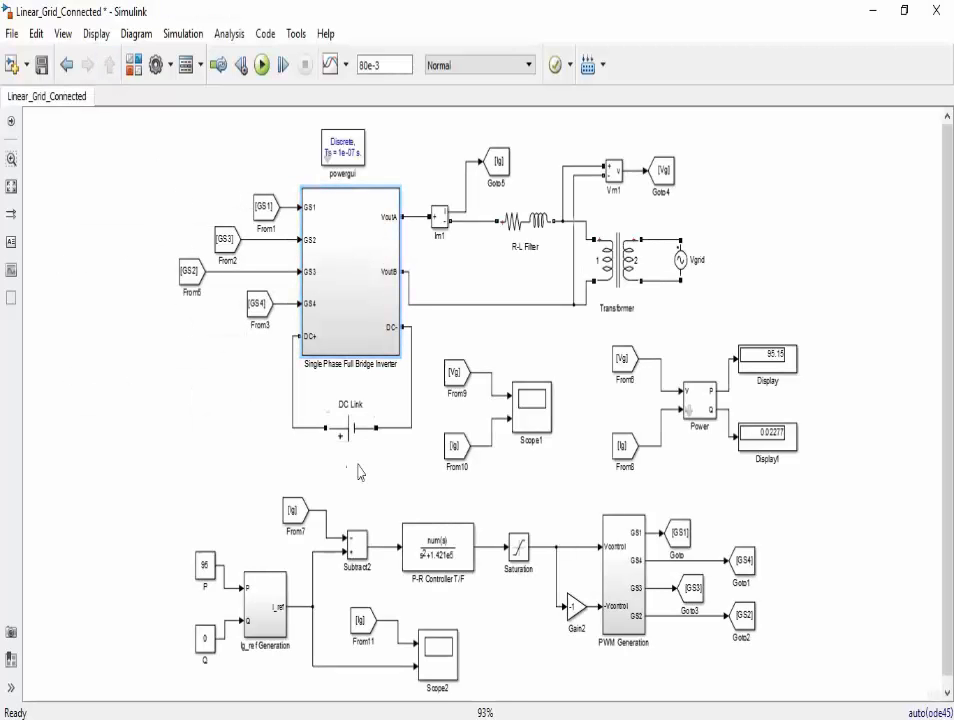
double_click(352, 428)
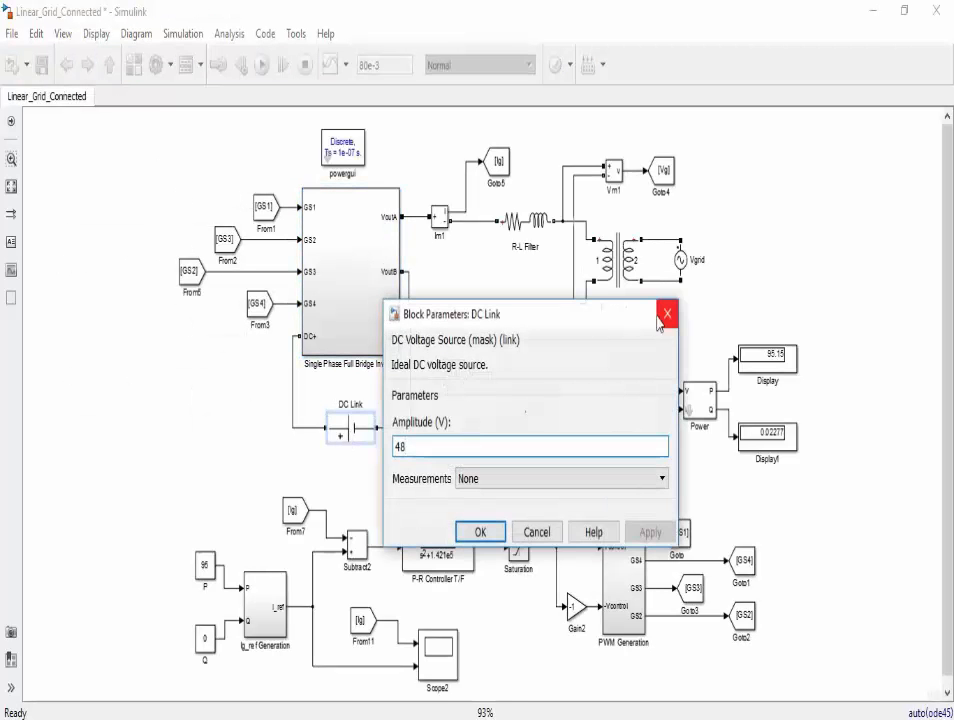
click(480, 532)
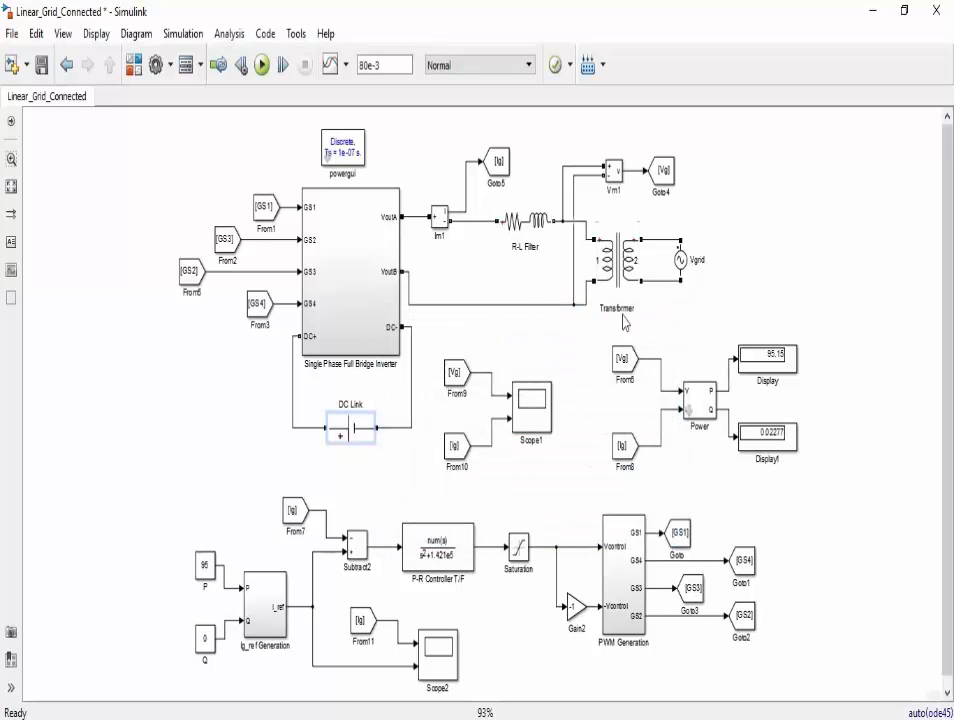
click(680, 258)
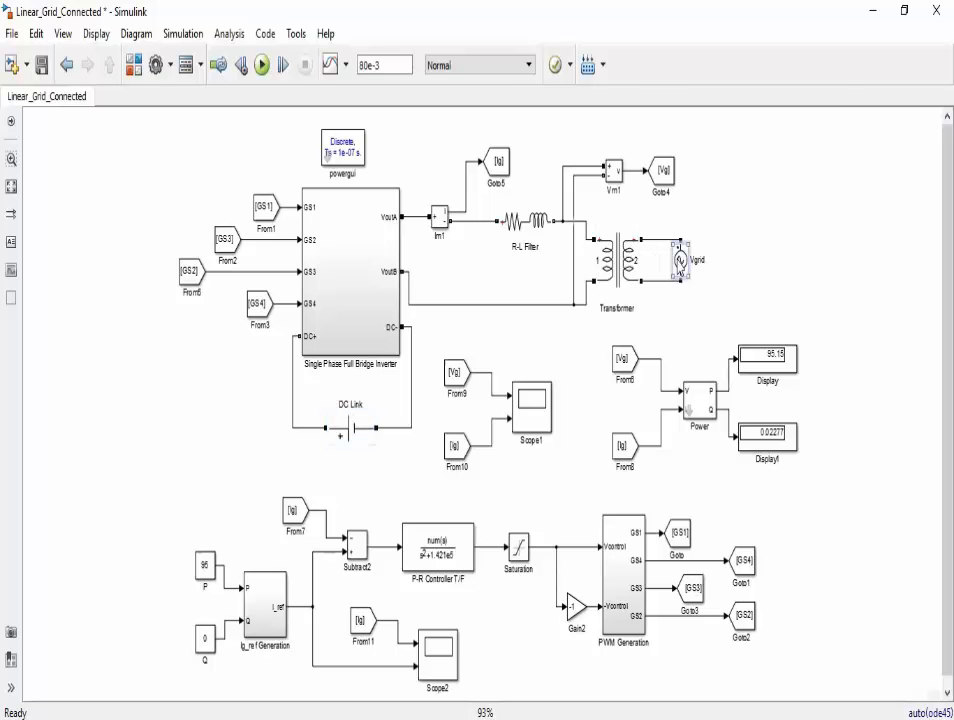
double_click(680, 258)
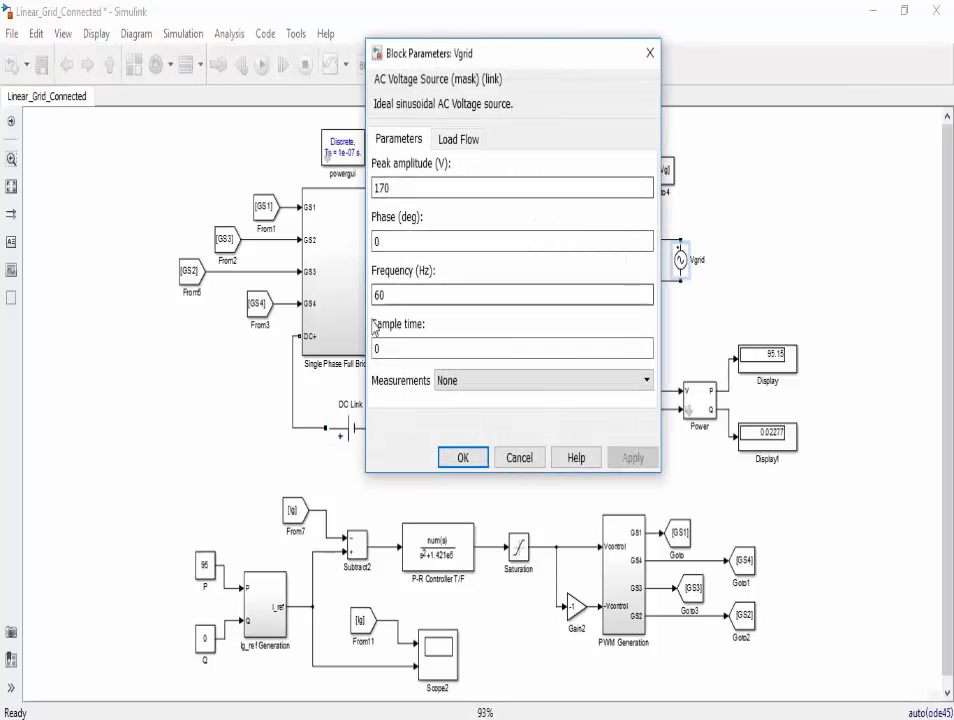
click(462, 456)
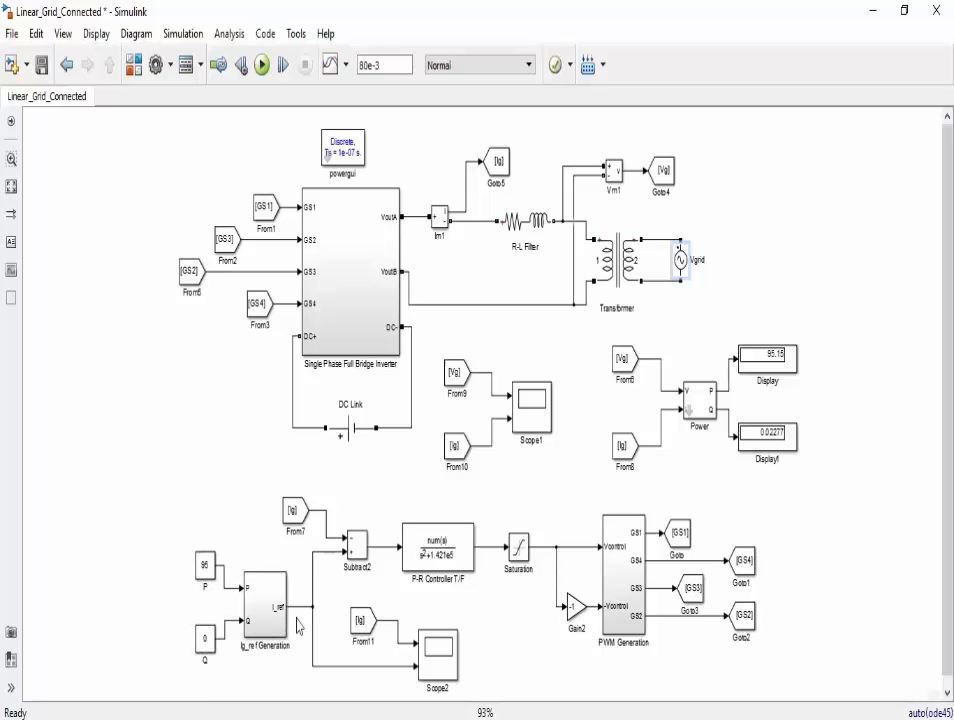
click(350, 430)
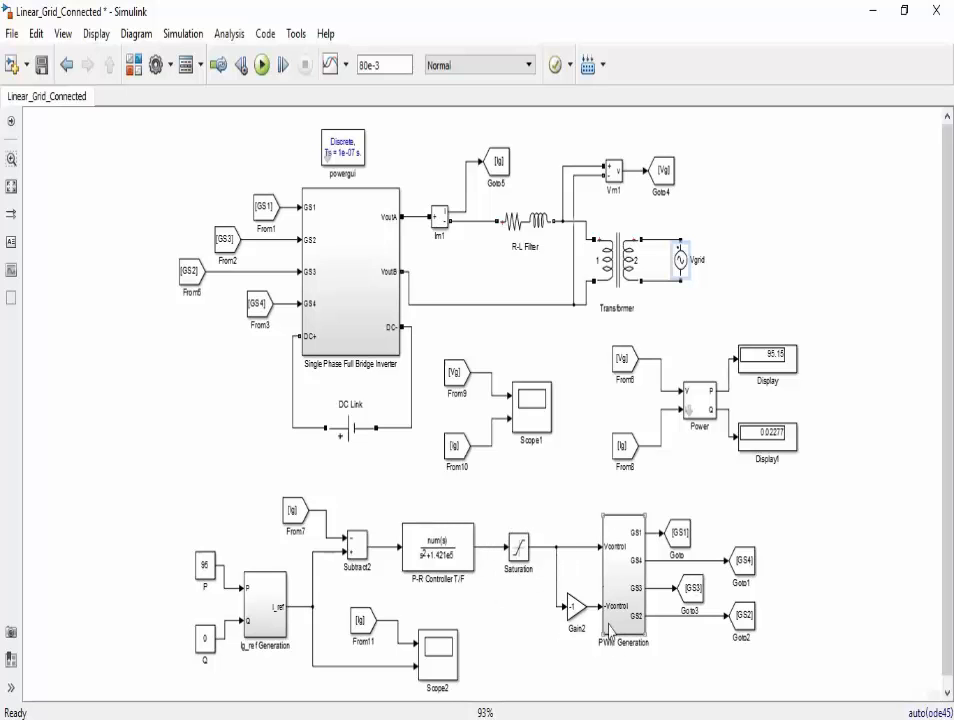
mouse_move(376, 428)
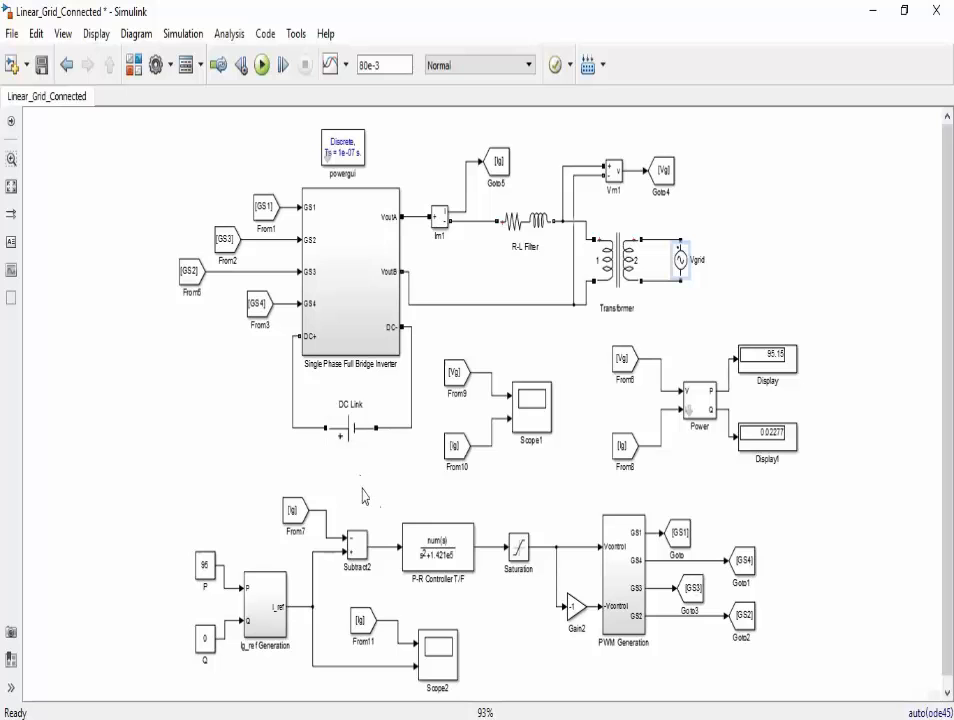
mouse_move(280, 544)
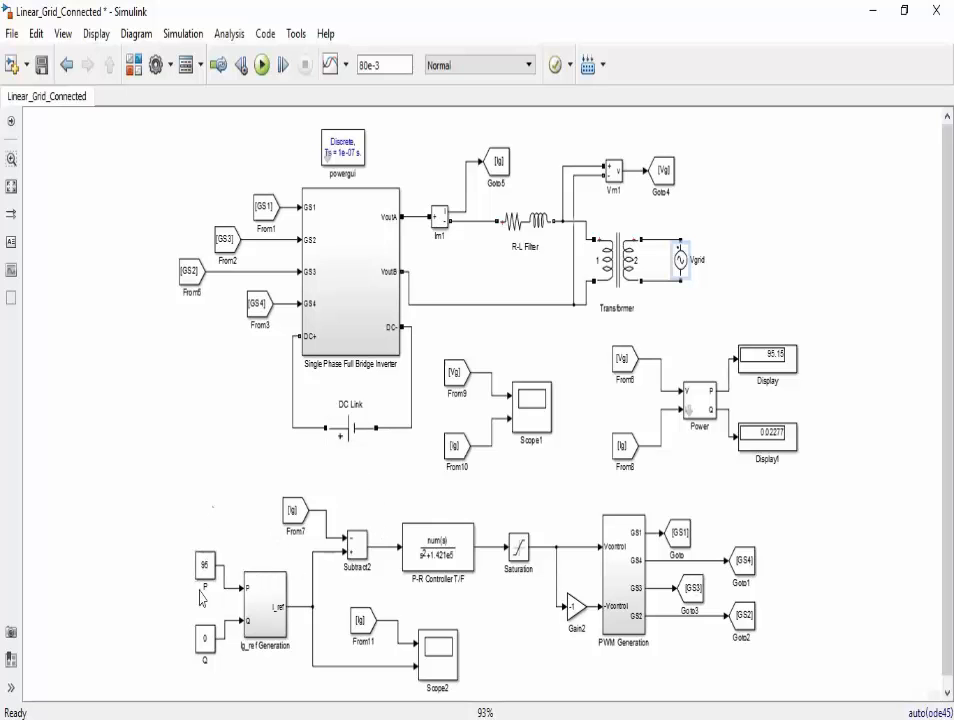
mouse_move(200, 682)
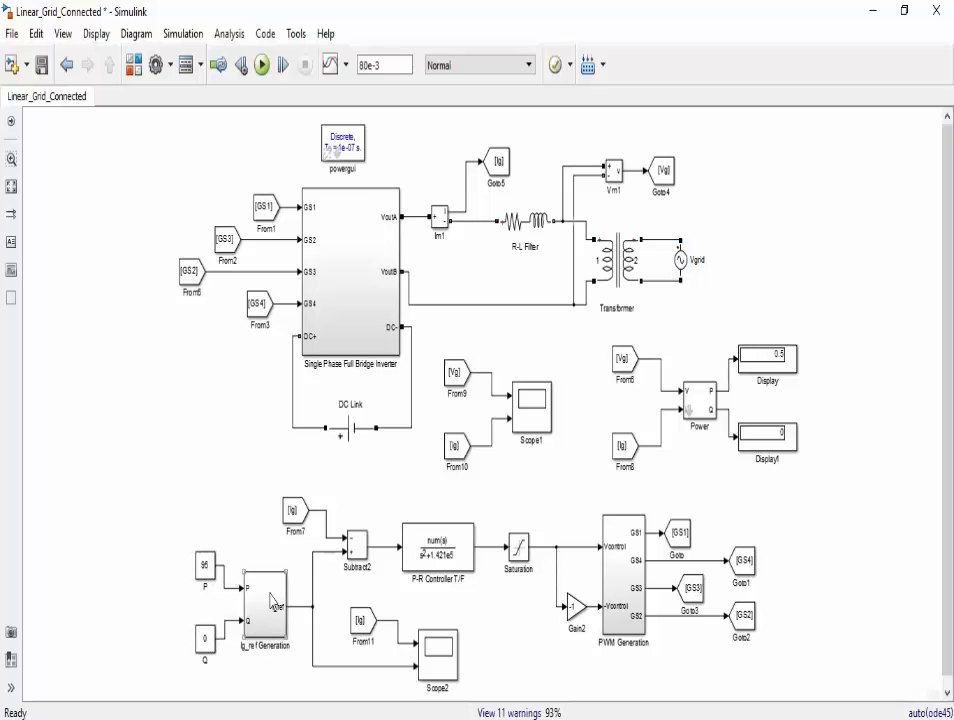
Step: Run the inverter model so it compiles with 11 warnings and begins simulating
click(260, 64)
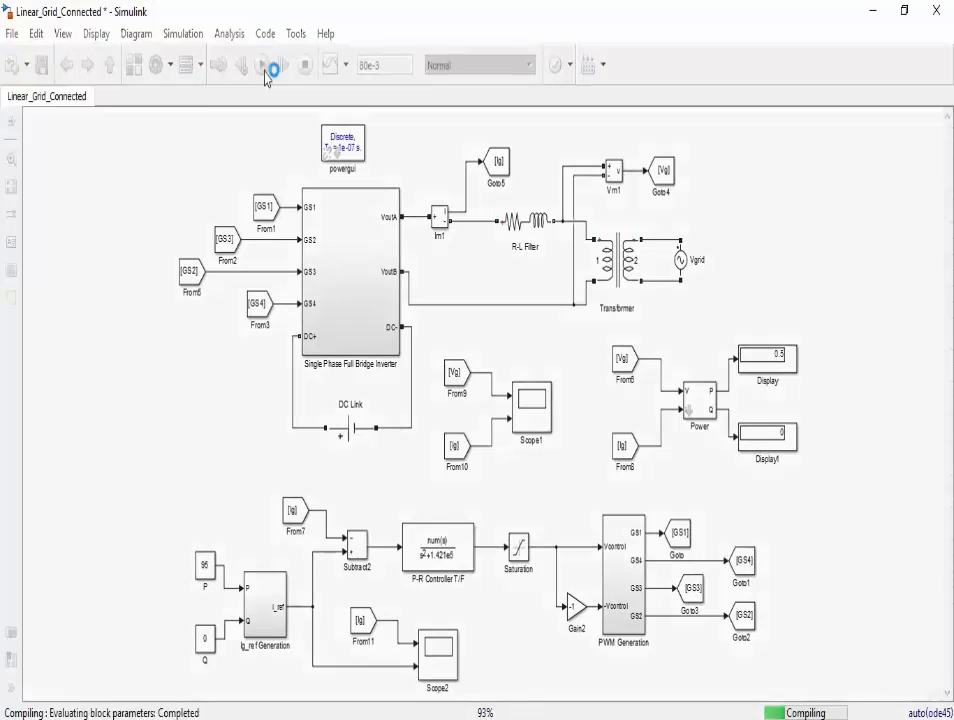
click(260, 64)
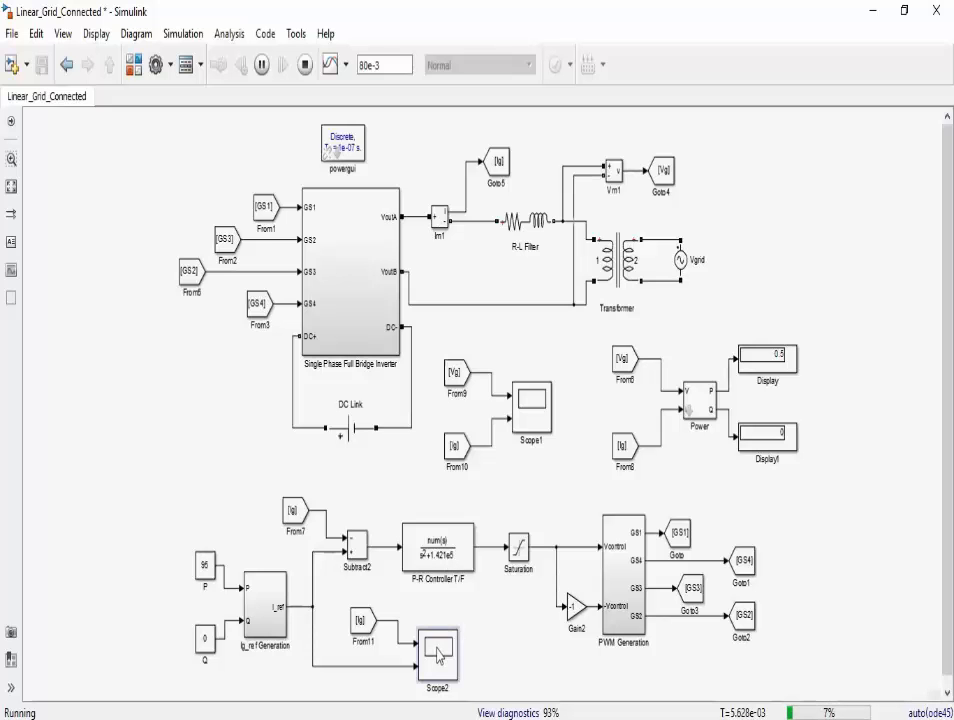
Step: View Scope2 to confirm the inverter current overlaps its reference waveform
double_click(436, 650)
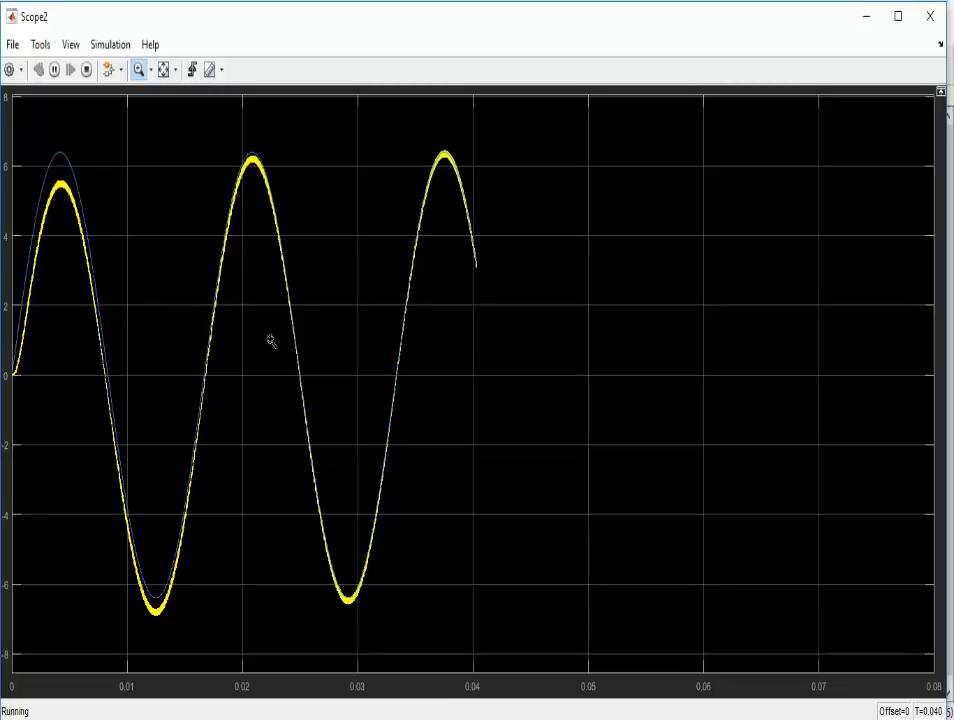
mouse_move(482, 408)
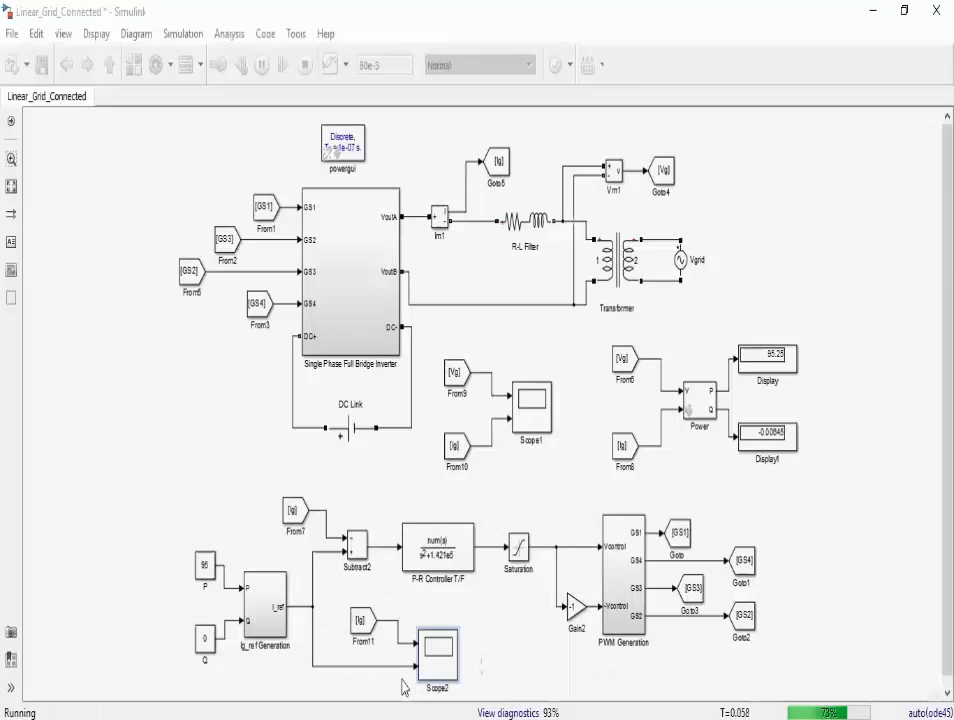
Step: View Scope1 showing the grid voltage with the smaller in-phase injected current
double_click(532, 410)
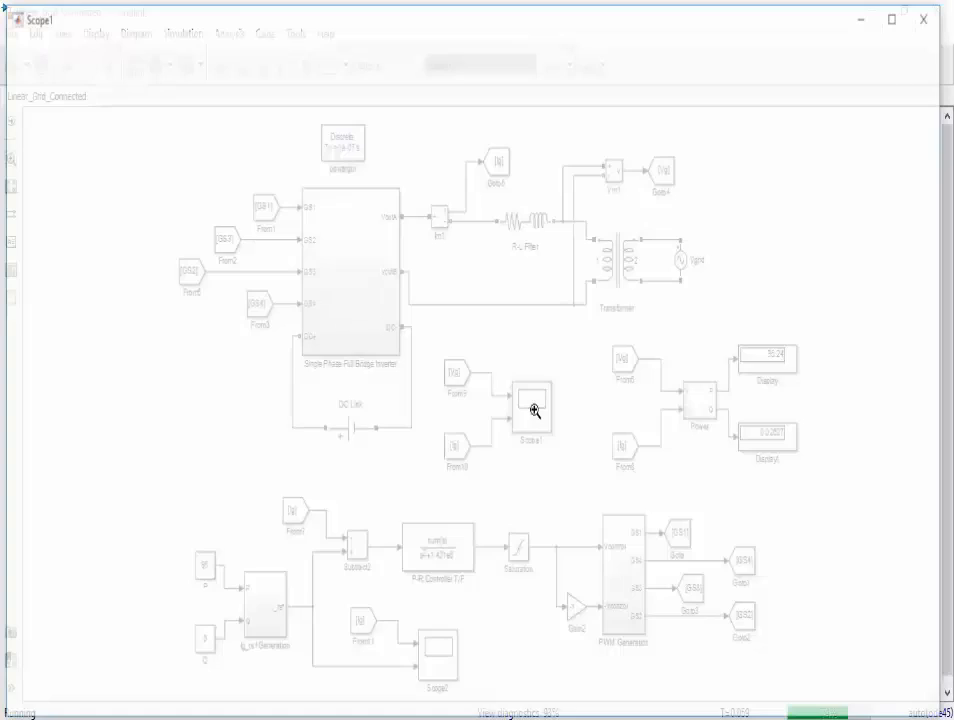
double_click(532, 410)
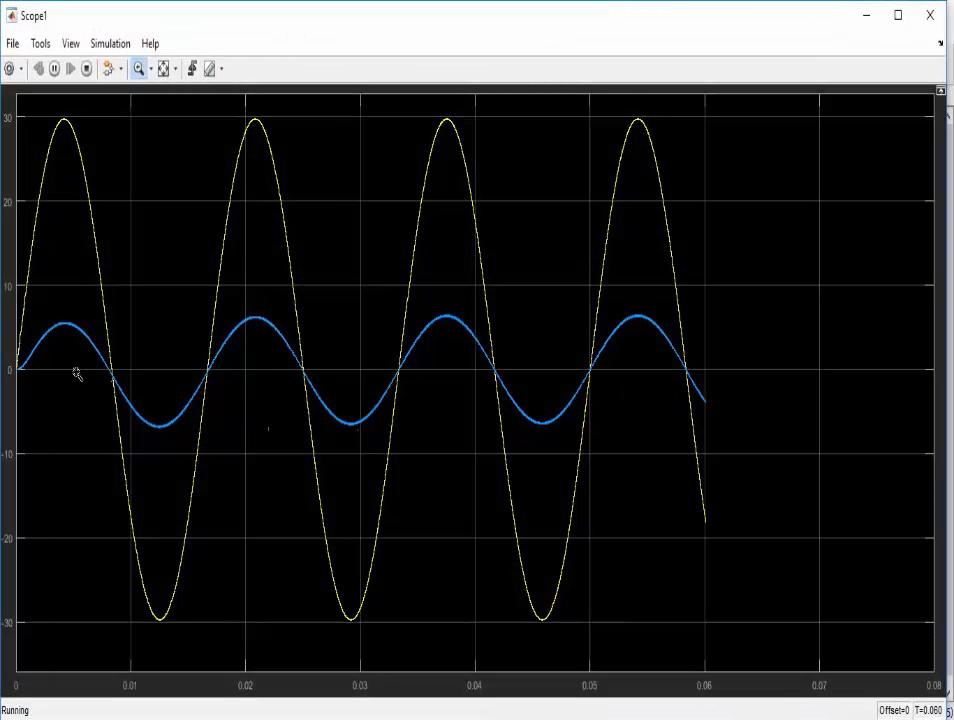
mouse_move(144, 638)
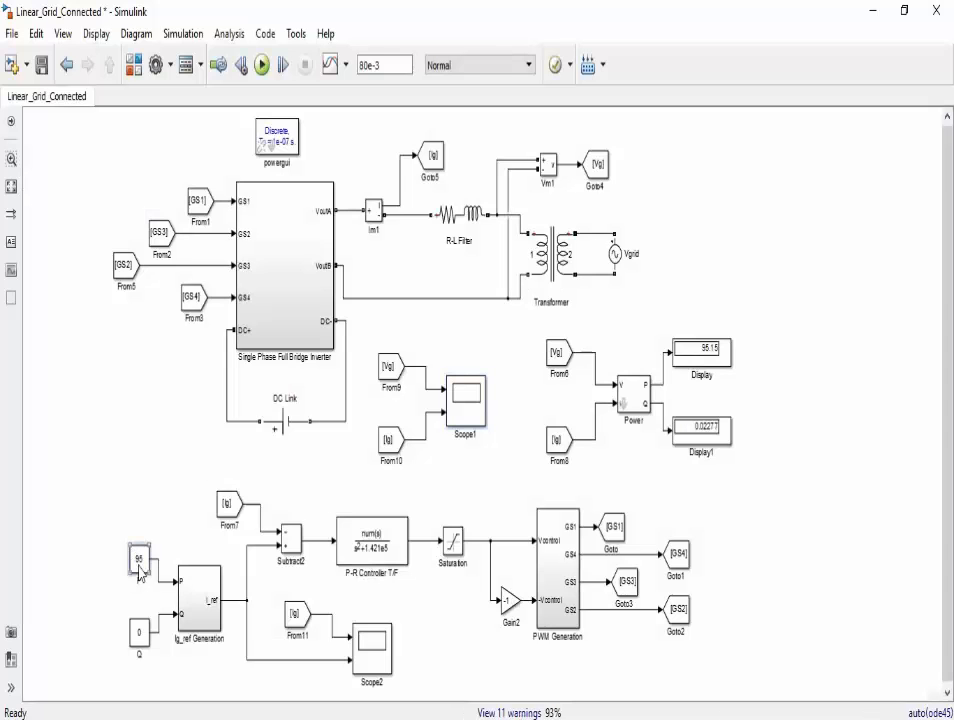
Step: Set the power setpoint constant to 30 and rerun the simulation for the second case
double_click(140, 558)
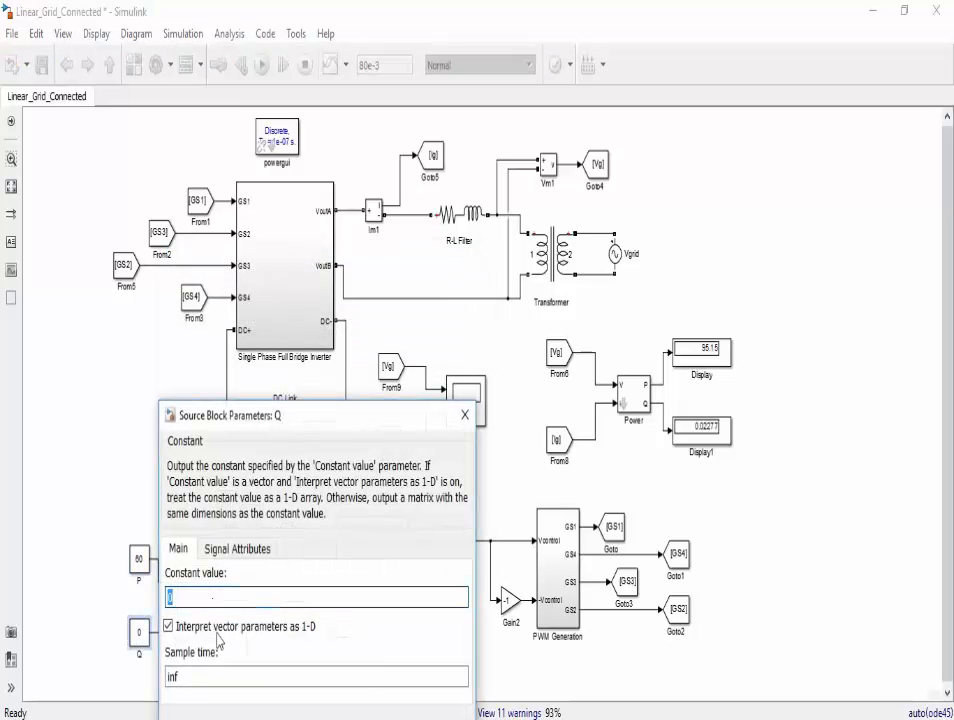
text(30)
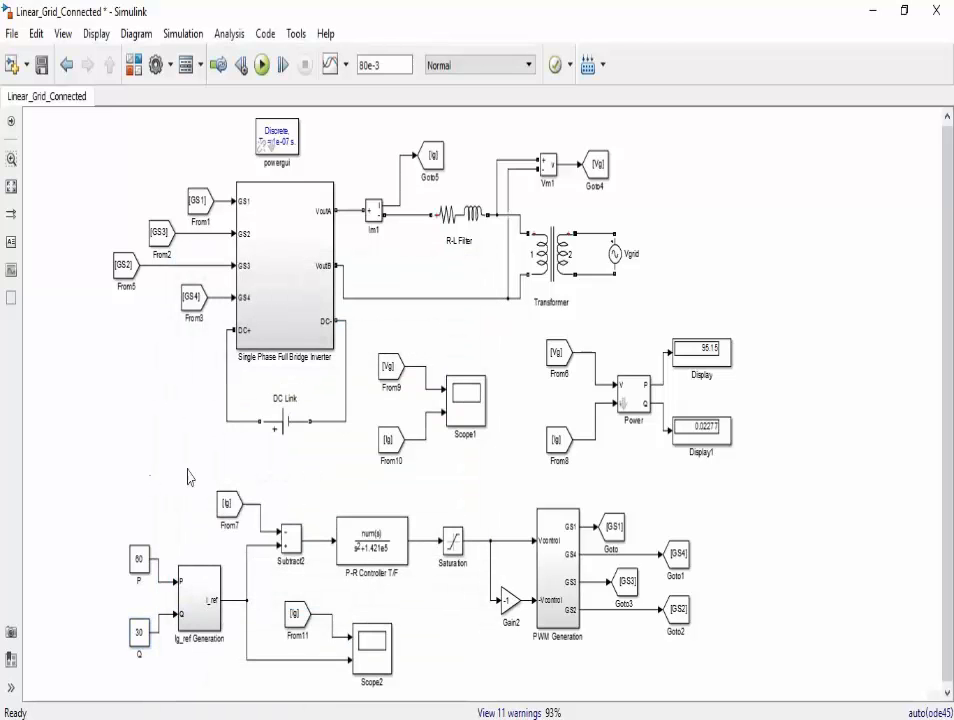
click(260, 64)
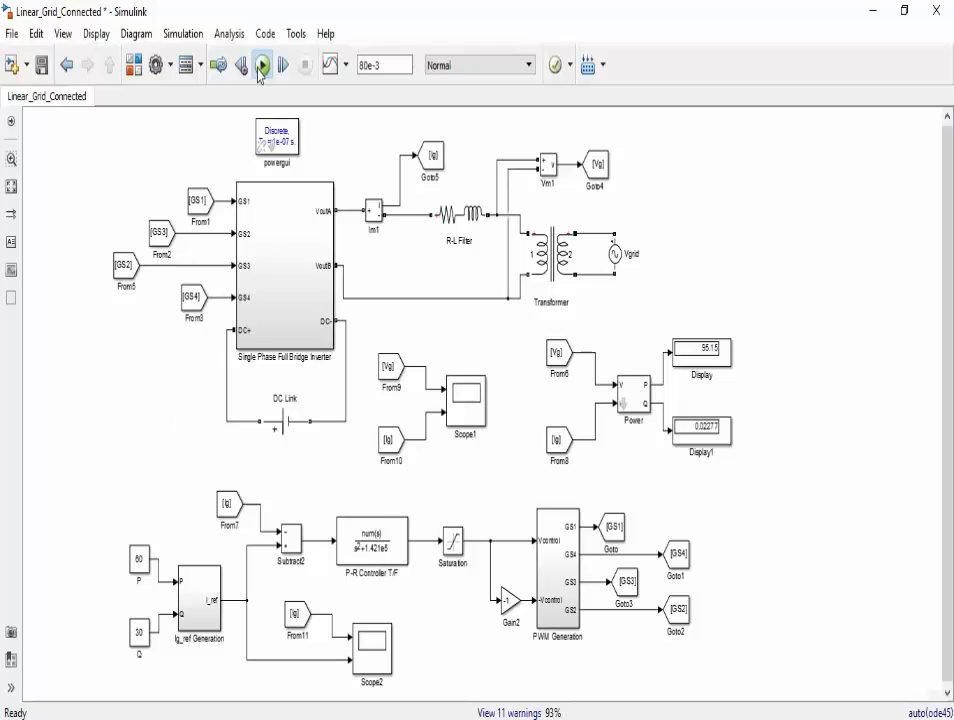
click(260, 64)
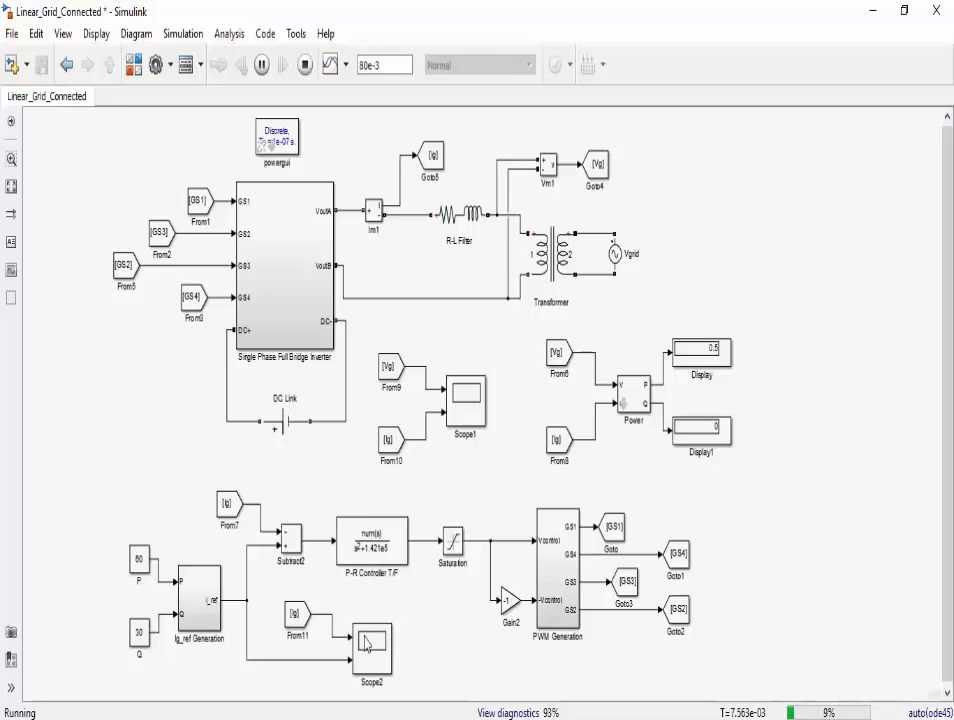
Step: View Scope2 to check current tracking with the 30 setpoint
double_click(372, 650)
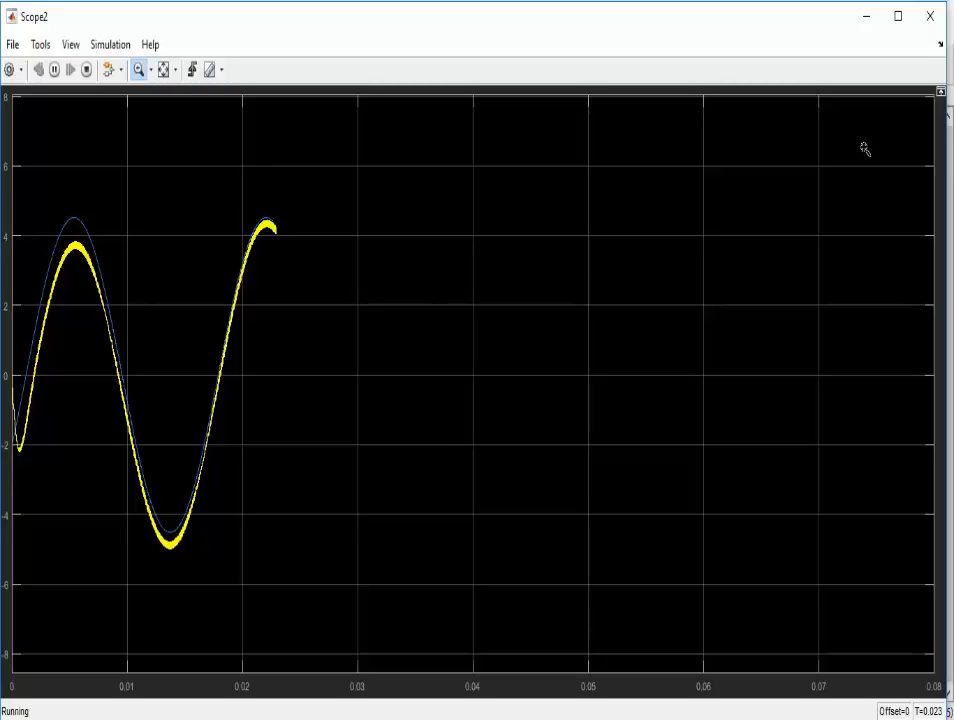
mouse_move(444, 452)
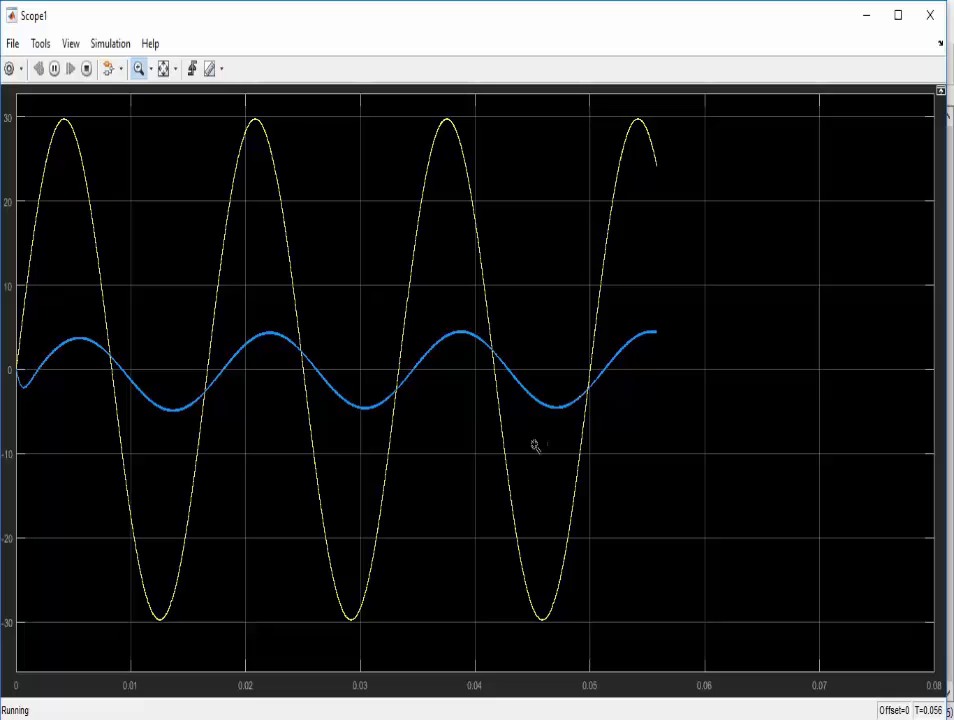
mouse_move(500, 470)
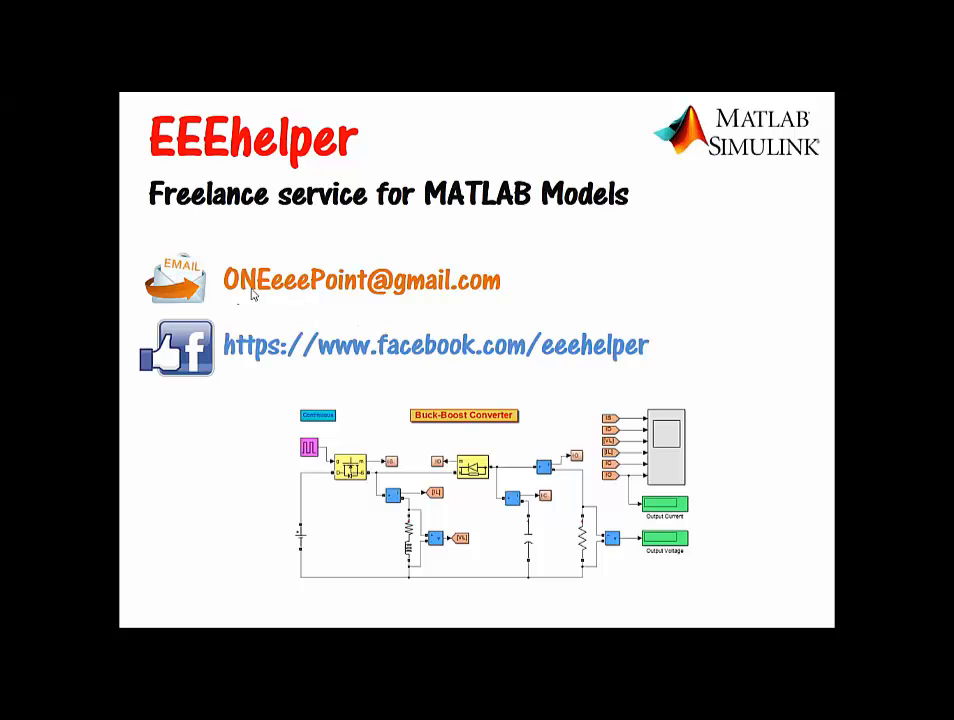
mouse_move(410, 300)
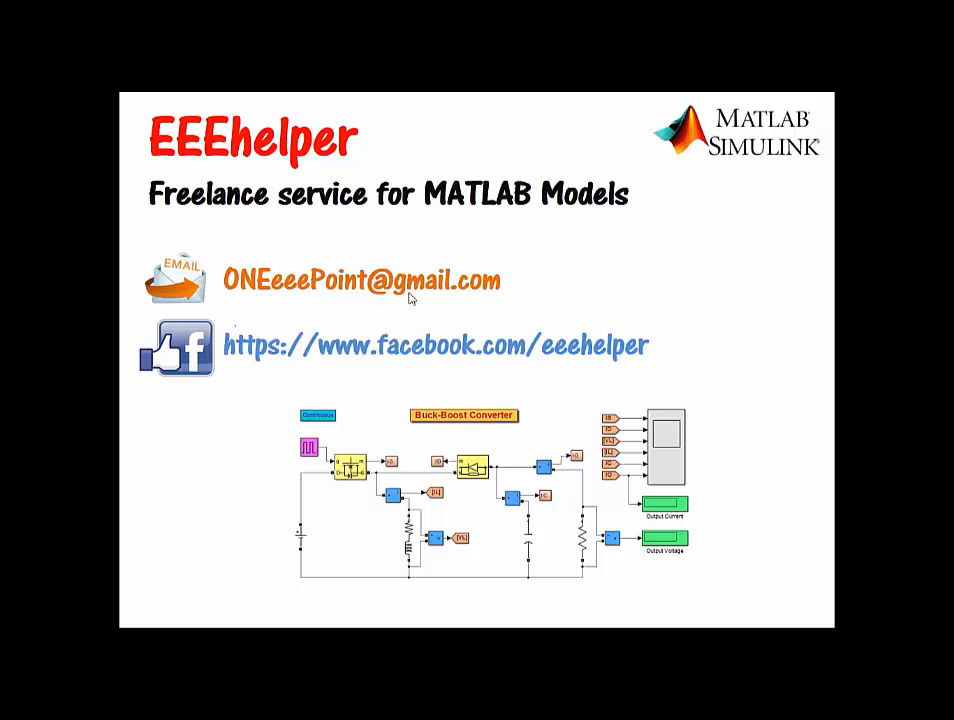
mouse_move(388, 298)
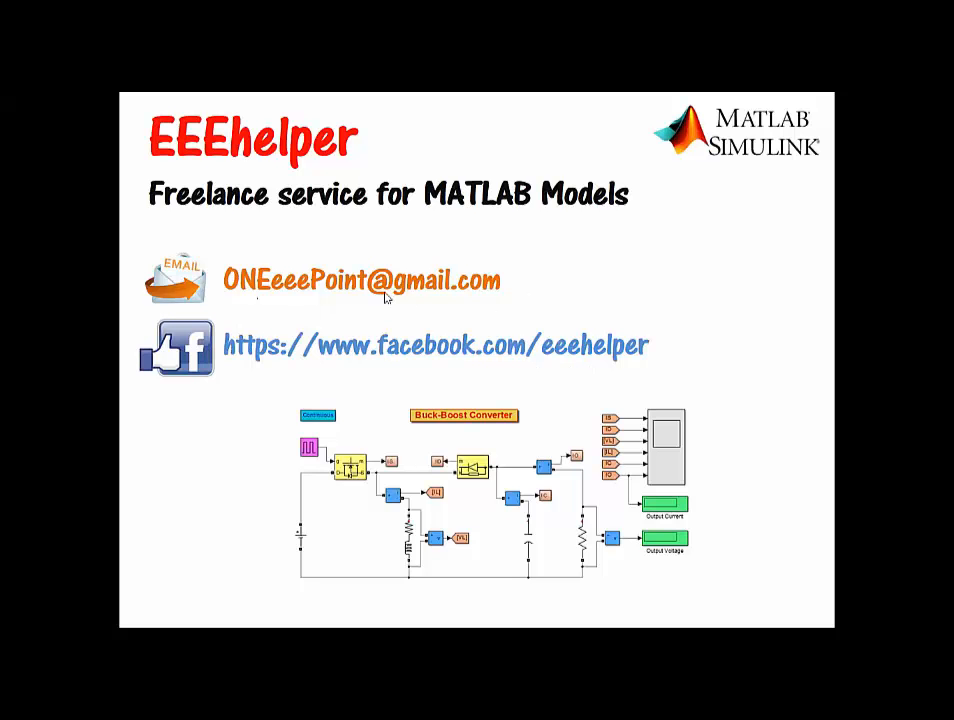